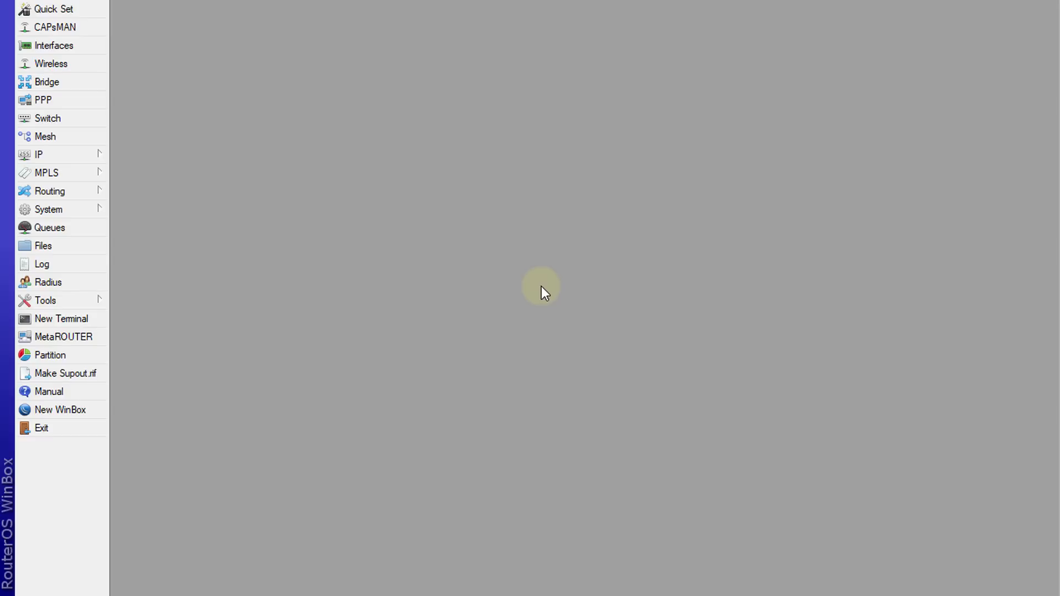
# Open IP > Firewall to view the twelve firewall filter rules
pyautogui.click(38, 154)
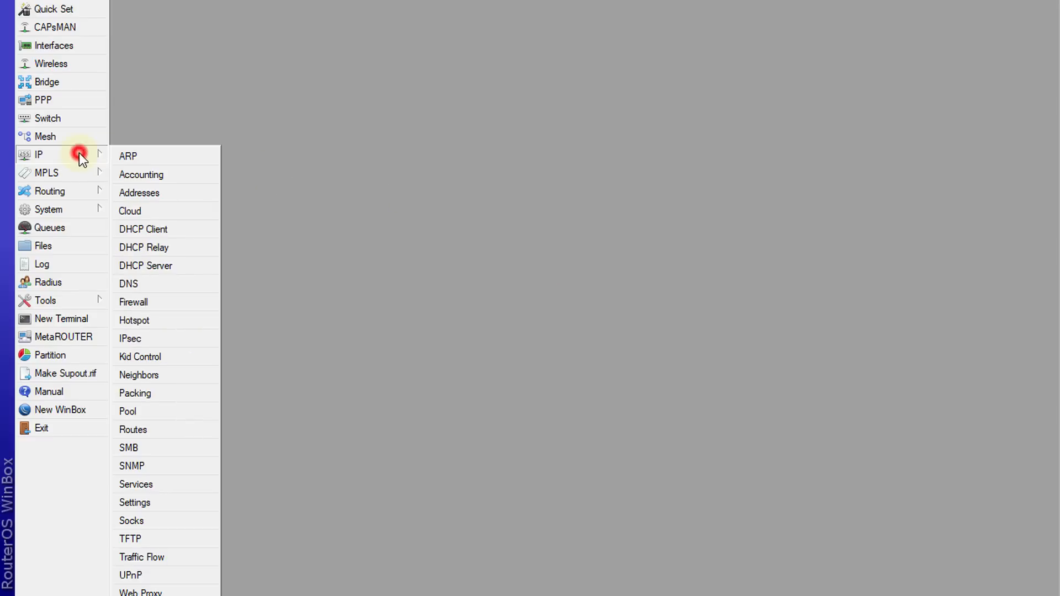
pyautogui.moveTo(174, 259)
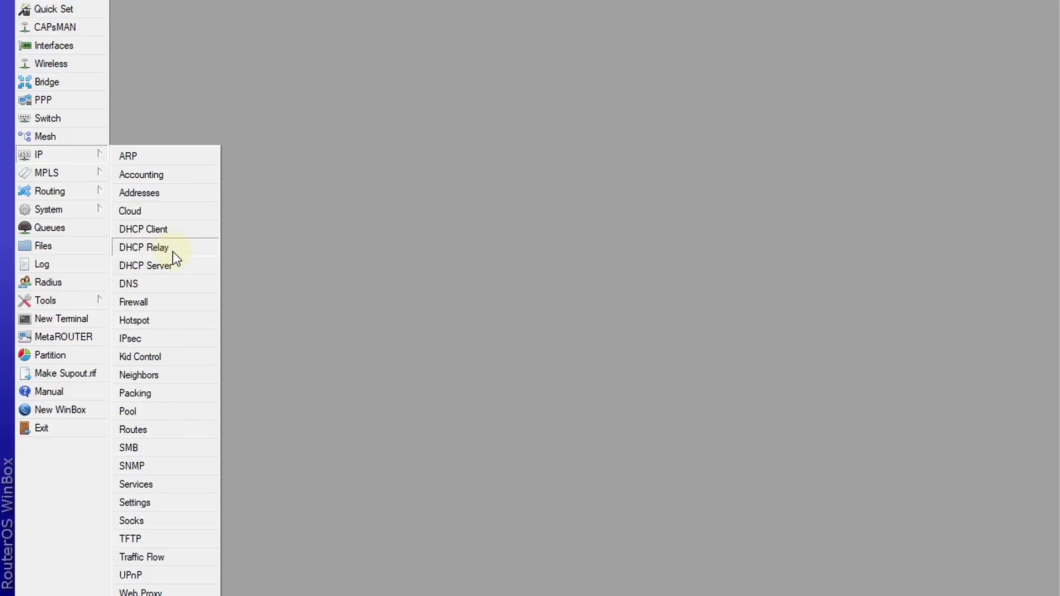
pyautogui.click(133, 302)
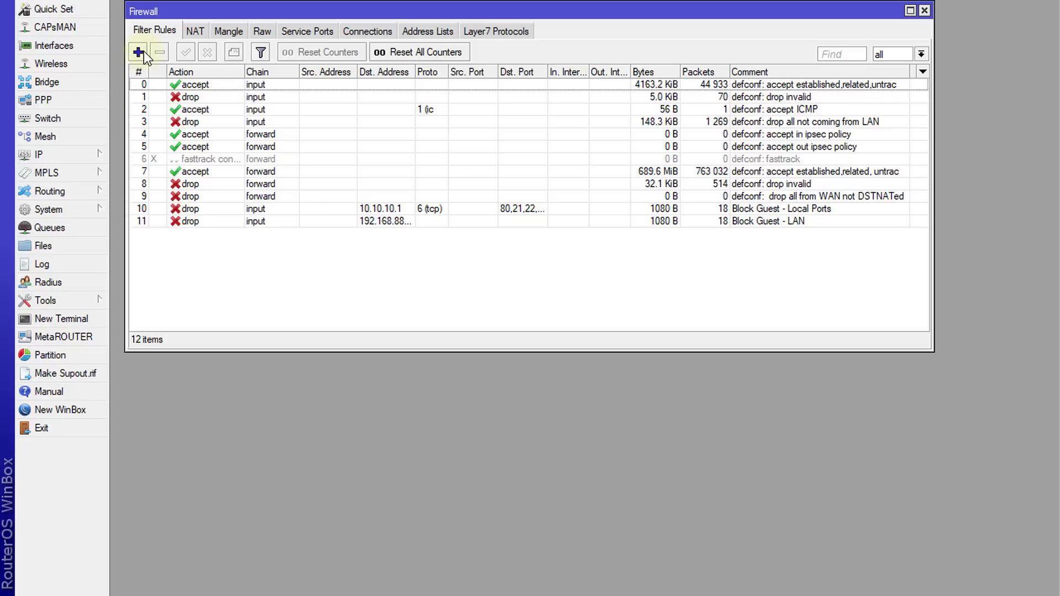
# Draft a new forward-chain rule for TCP destination port 53 with action fasttrack connection
pyautogui.click(138, 52)
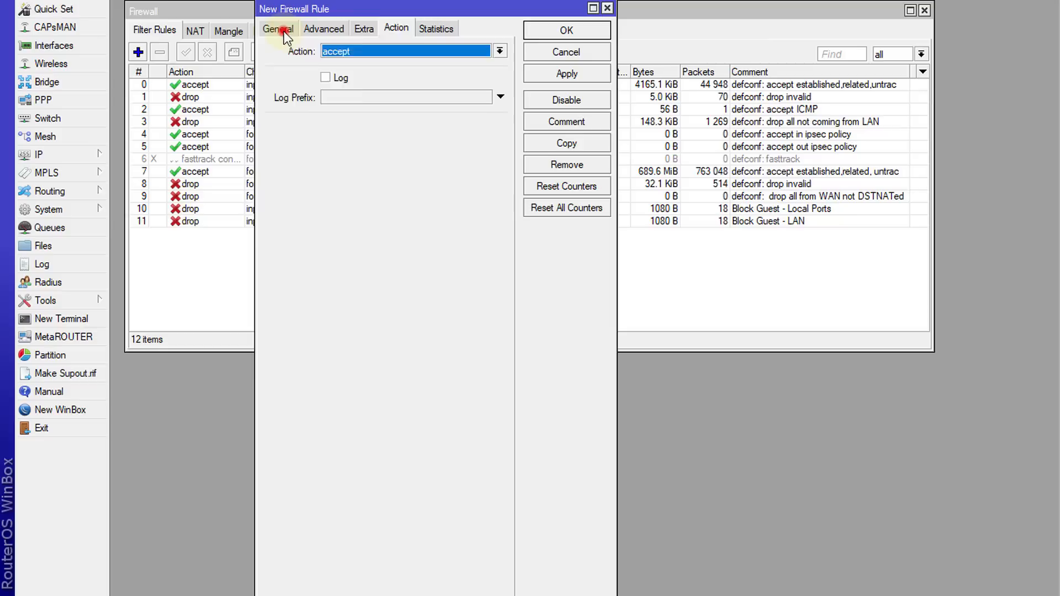
pyautogui.click(277, 29)
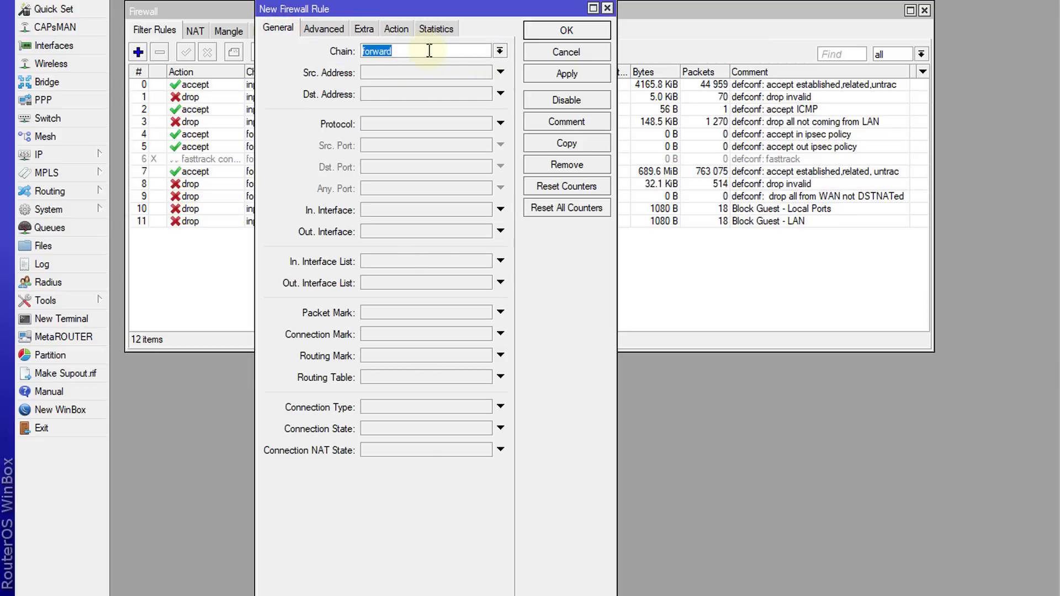
pyautogui.moveTo(478, 128)
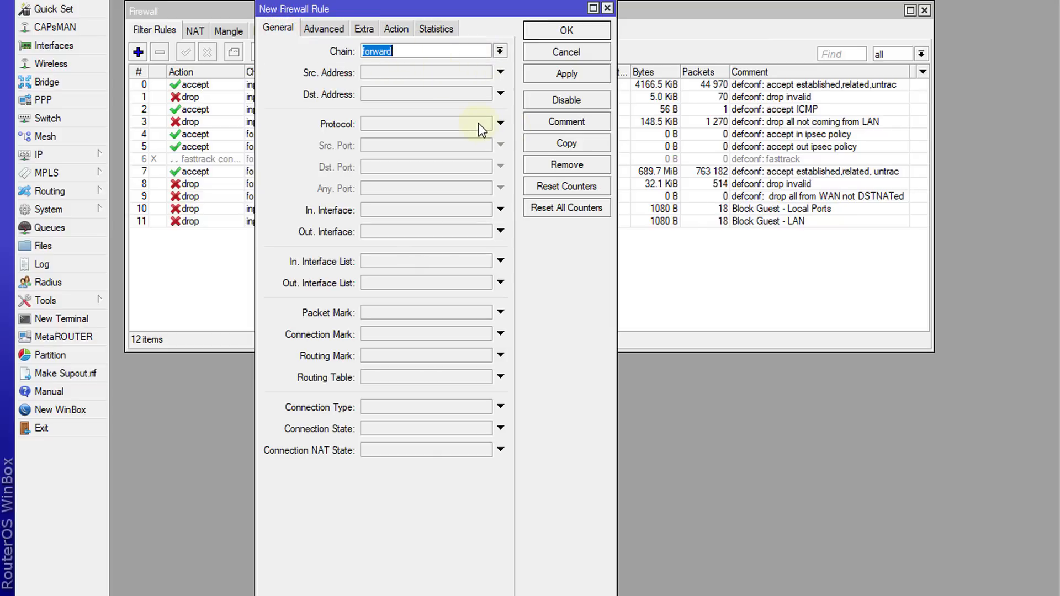
pyautogui.click(500, 124)
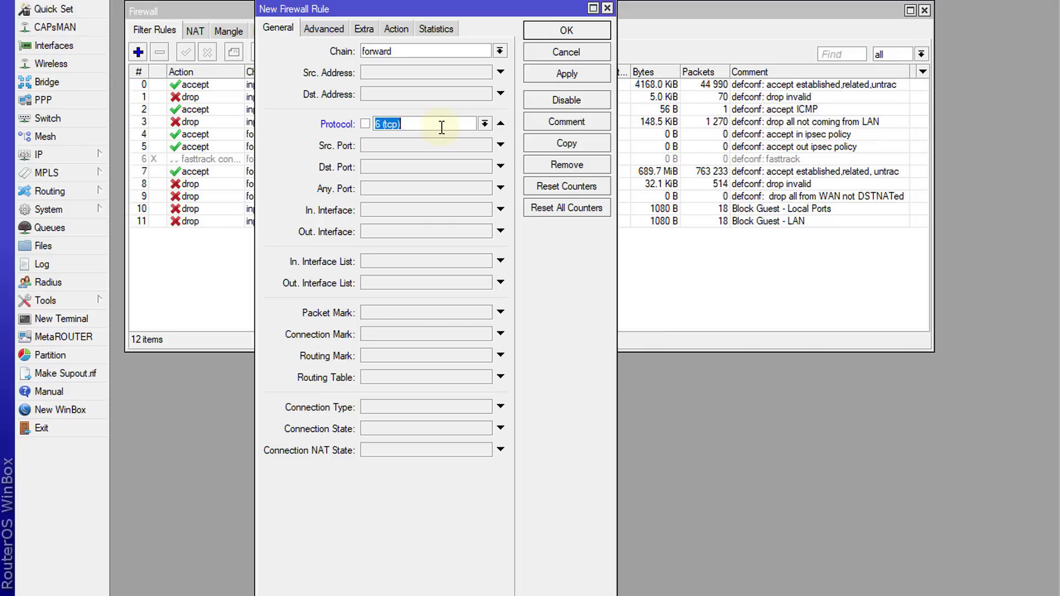
pyautogui.click(426, 166)
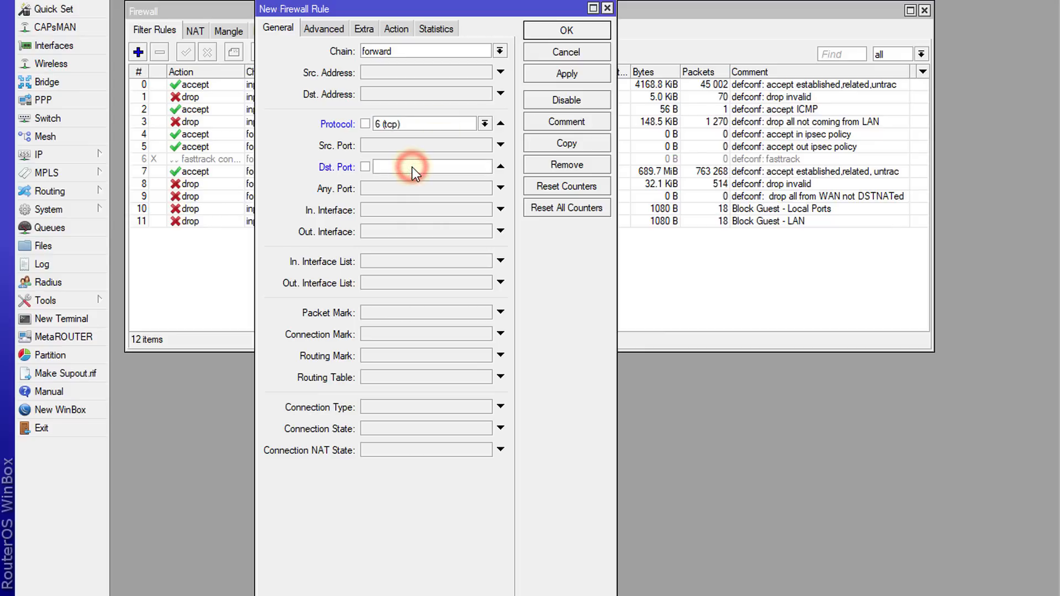
pyautogui.write('53')
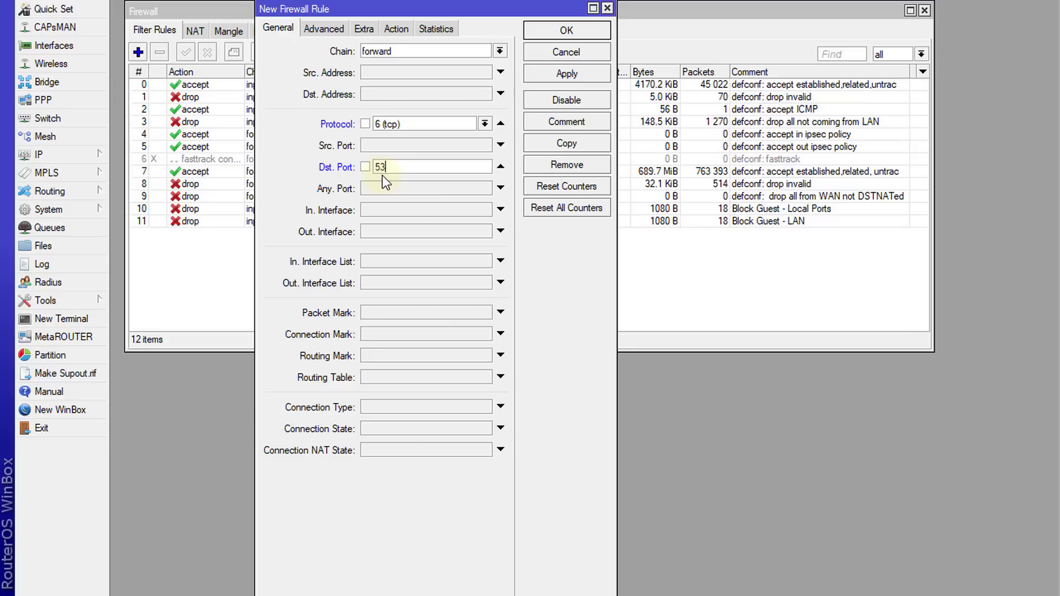
pyautogui.click(396, 28)
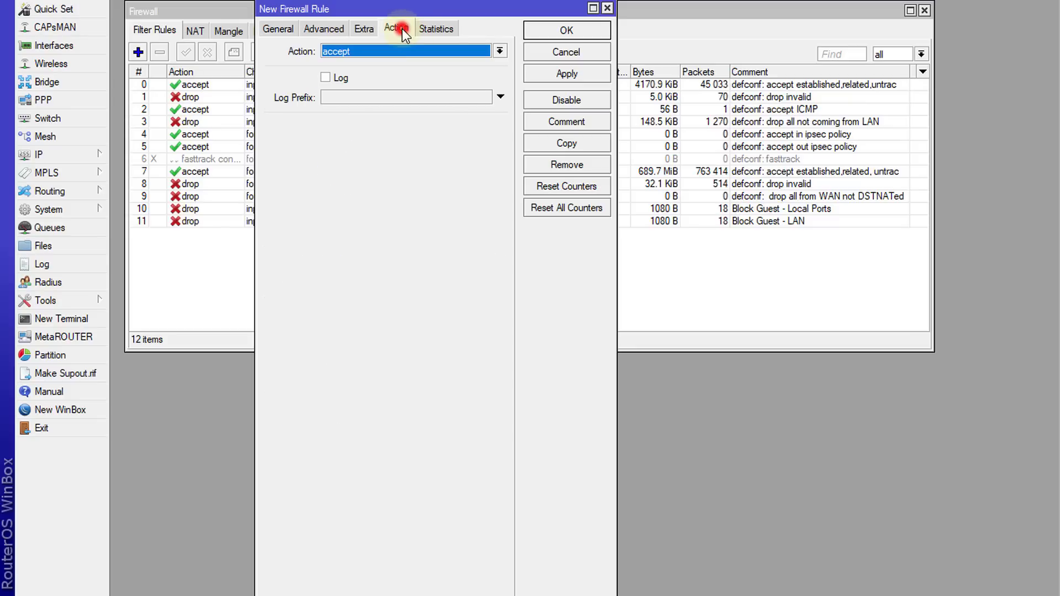
pyautogui.click(499, 51)
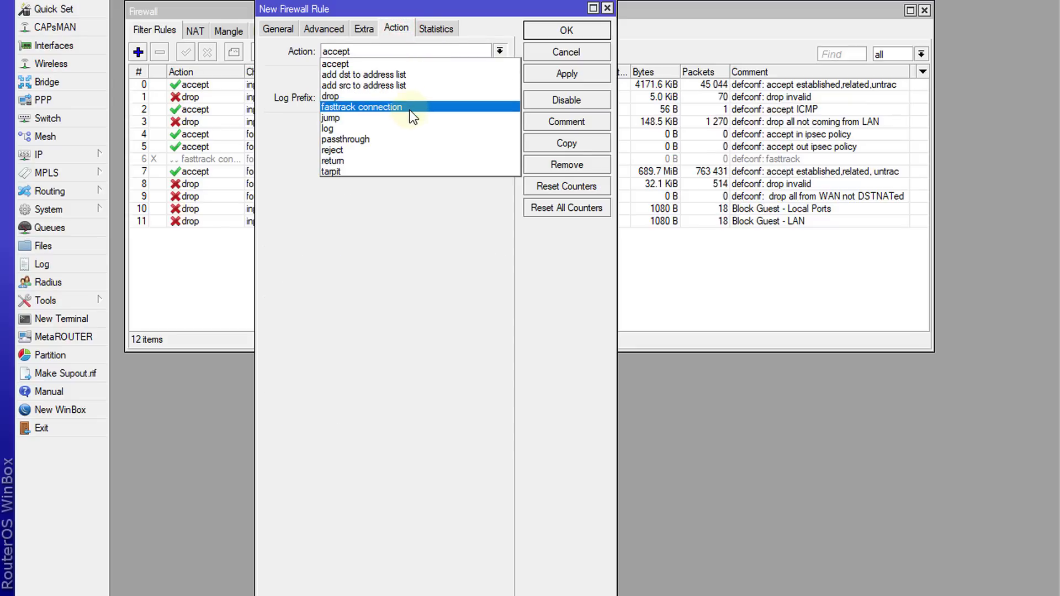
pyautogui.click(362, 107)
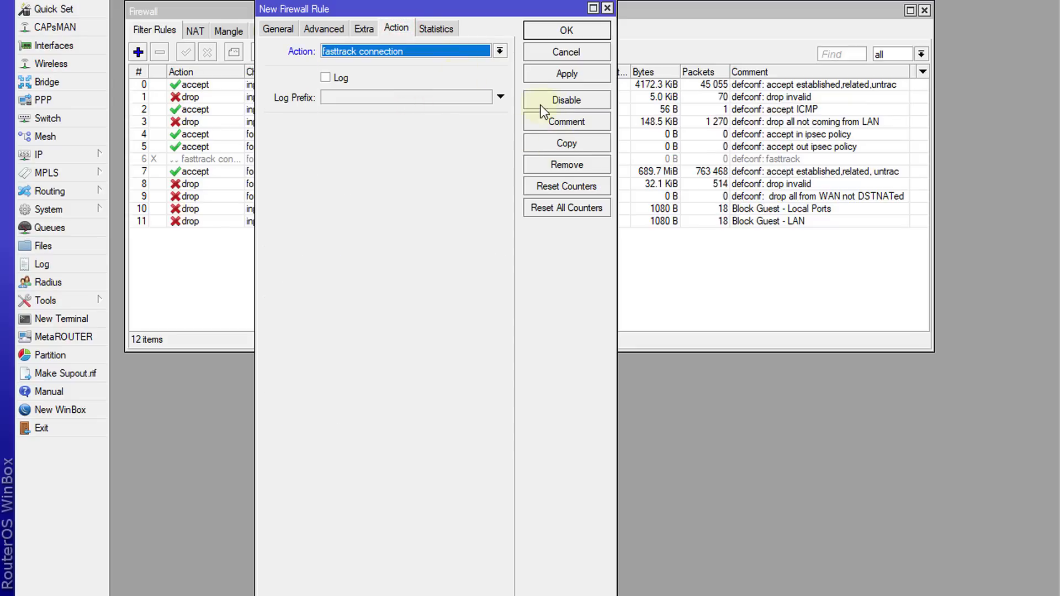
# Comment the TCP rule 'Fasttrack DNS' and add it to the filter list
pyautogui.click(567, 121)
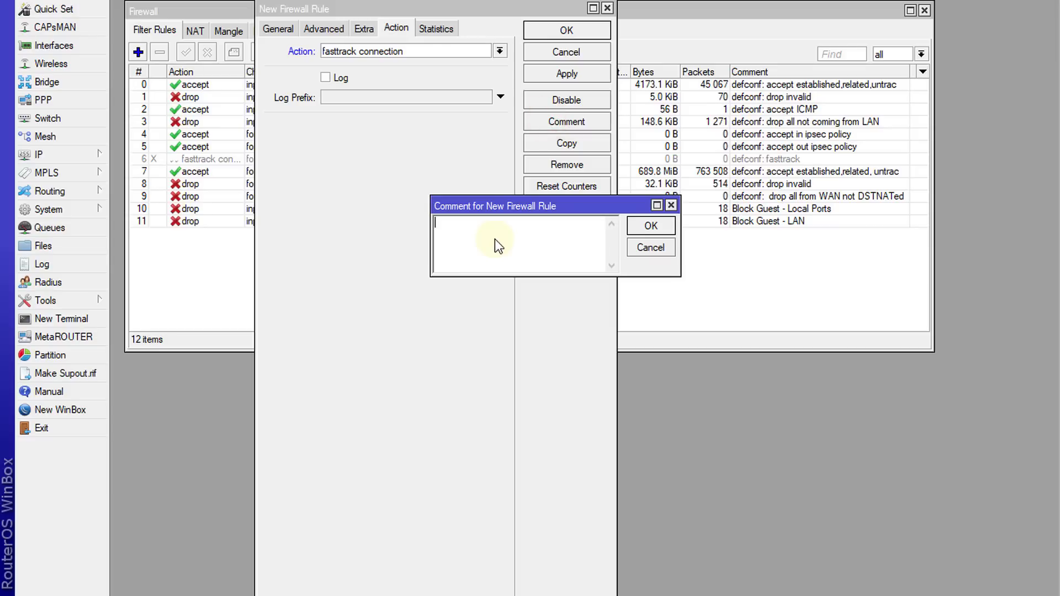
pyautogui.write('Fasttrack DNS')
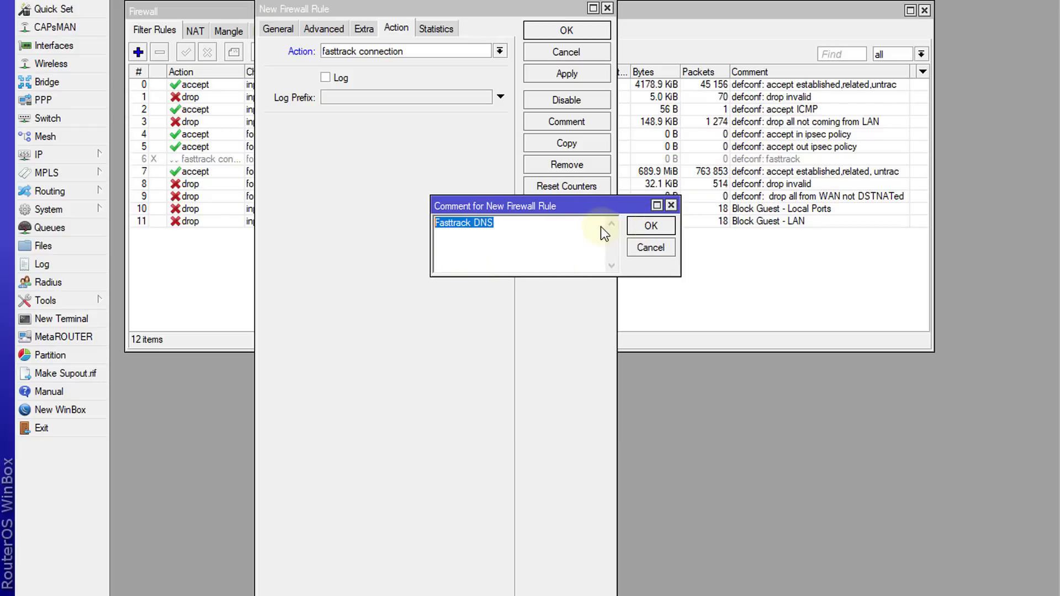
pyautogui.click(650, 225)
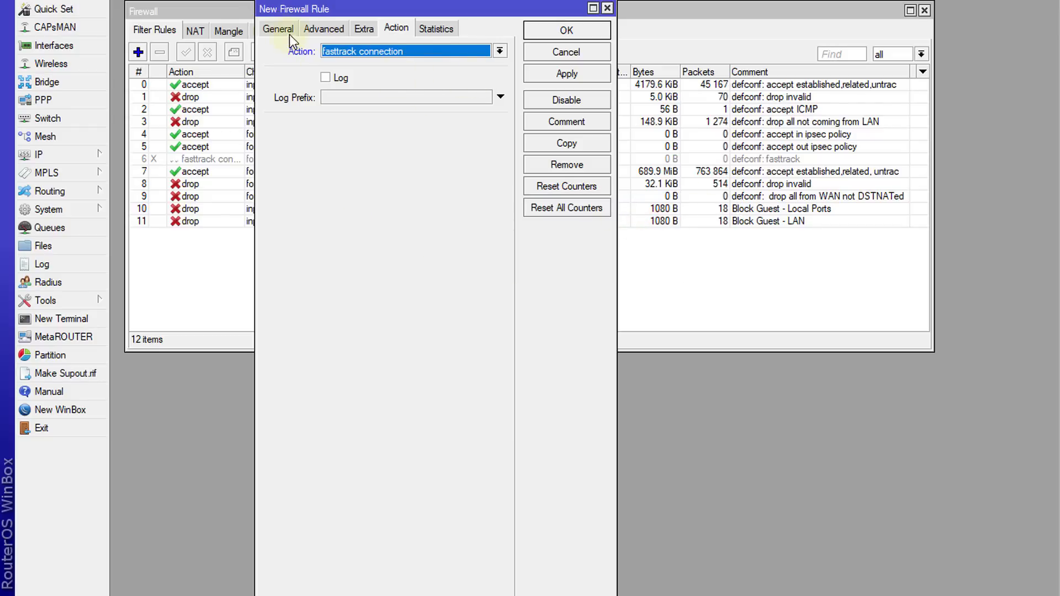
pyautogui.click(277, 28)
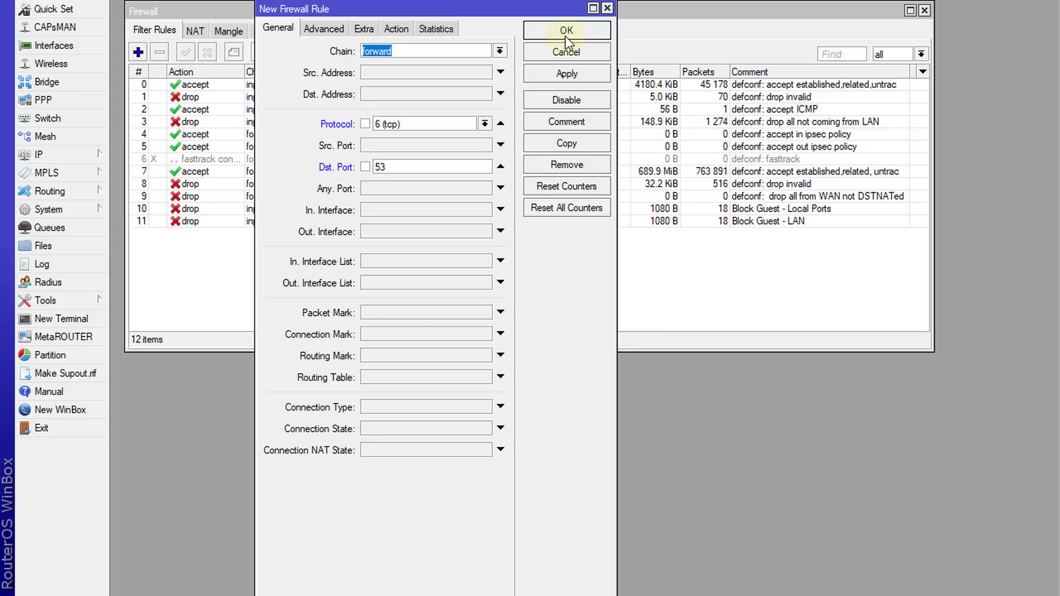
pyautogui.click(565, 31)
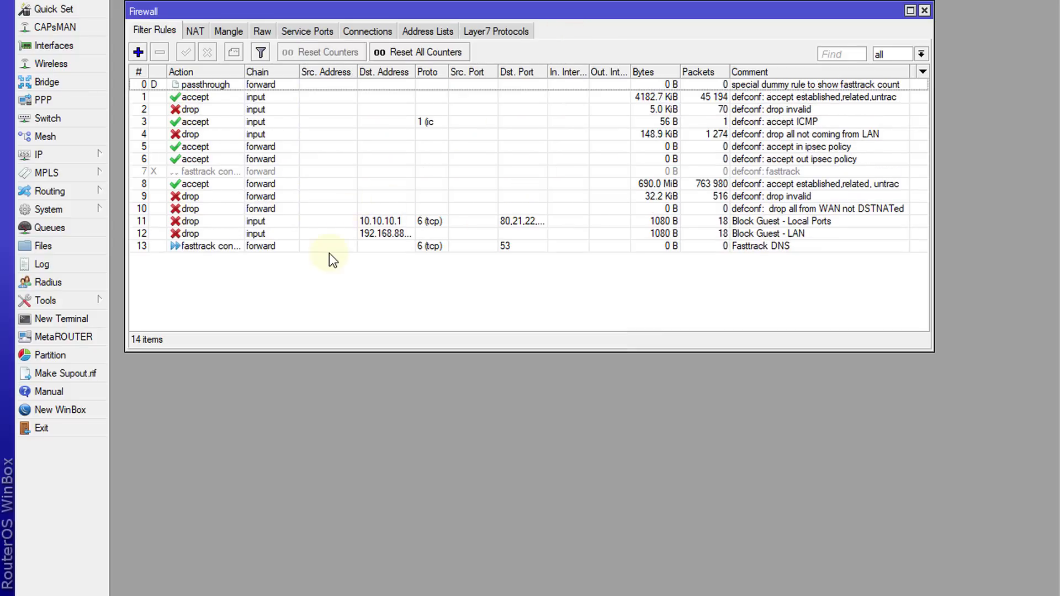
# Start a new rule matching UDP destination port 53
pyautogui.click(138, 52)
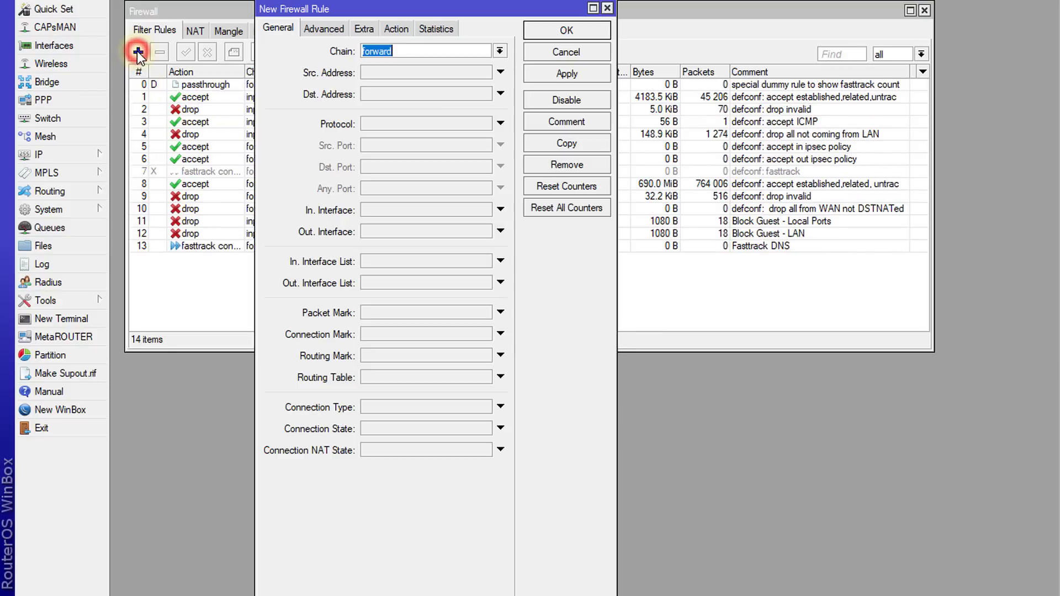
pyautogui.click(425, 123)
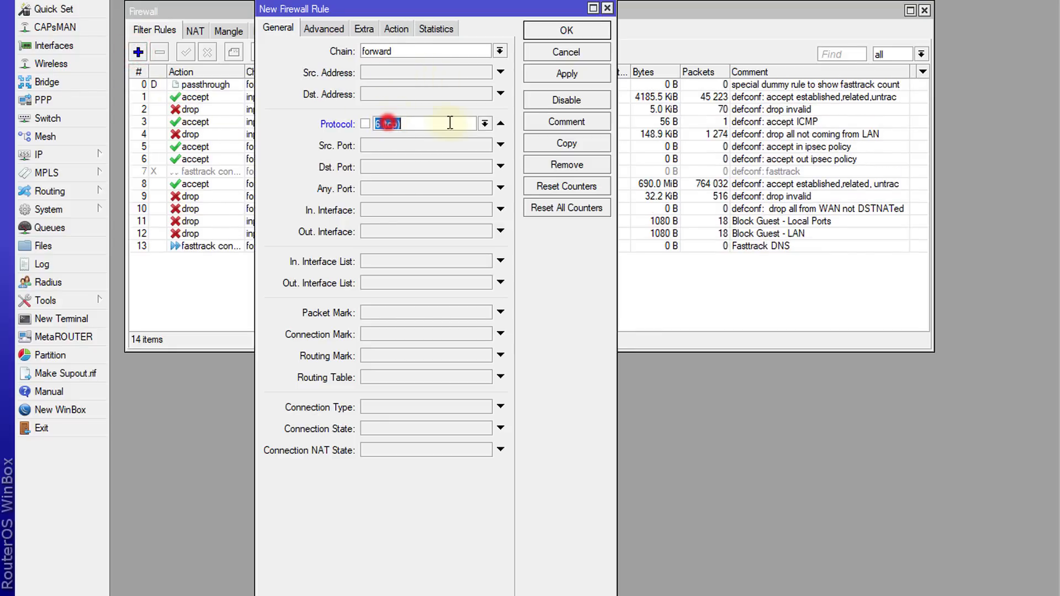
pyautogui.click(485, 123)
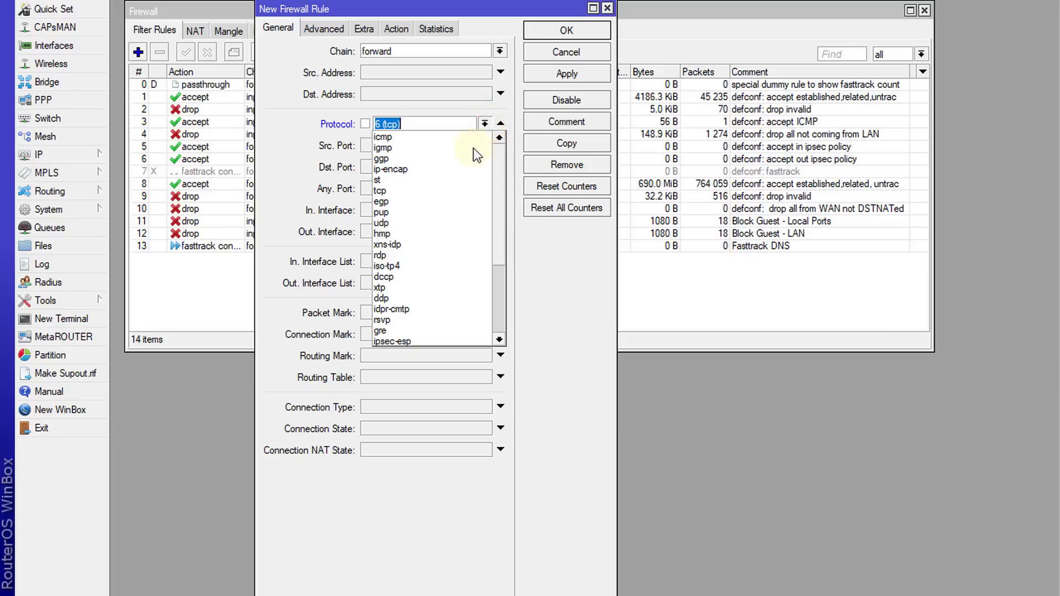
pyautogui.click(382, 223)
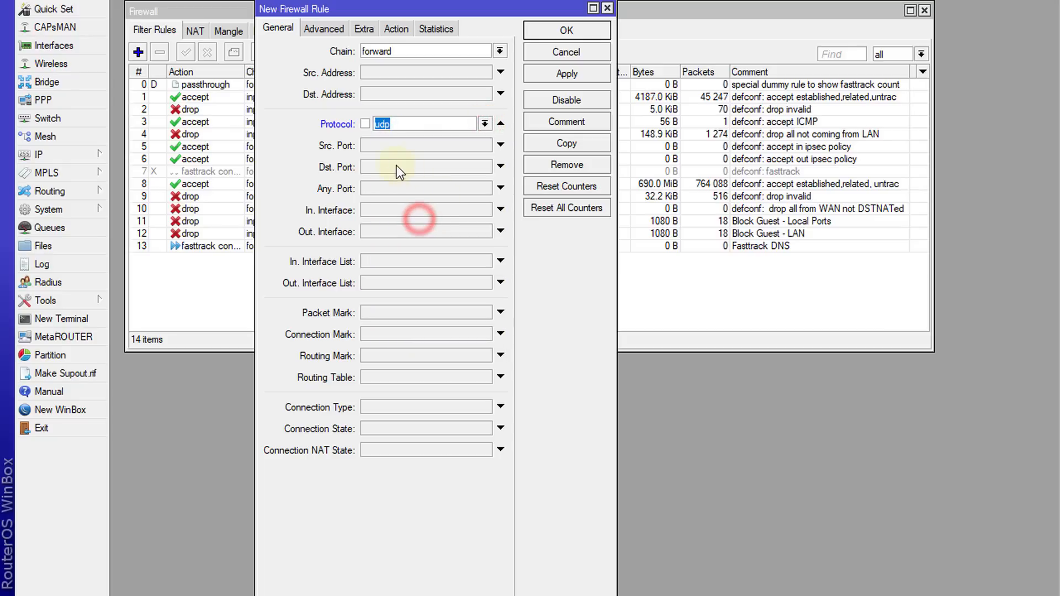
pyautogui.click(426, 167)
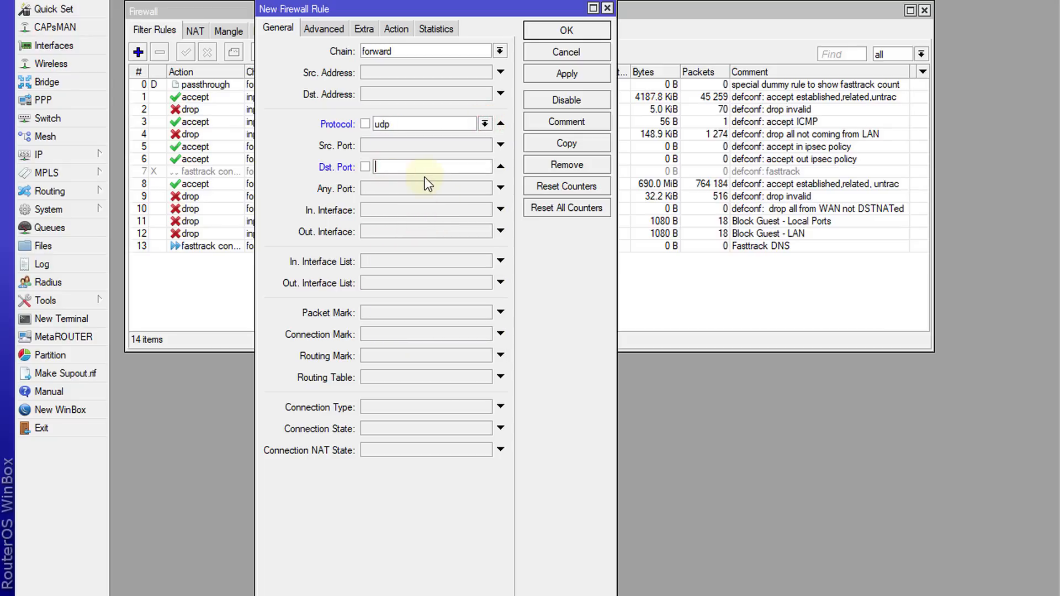
pyautogui.write('5')
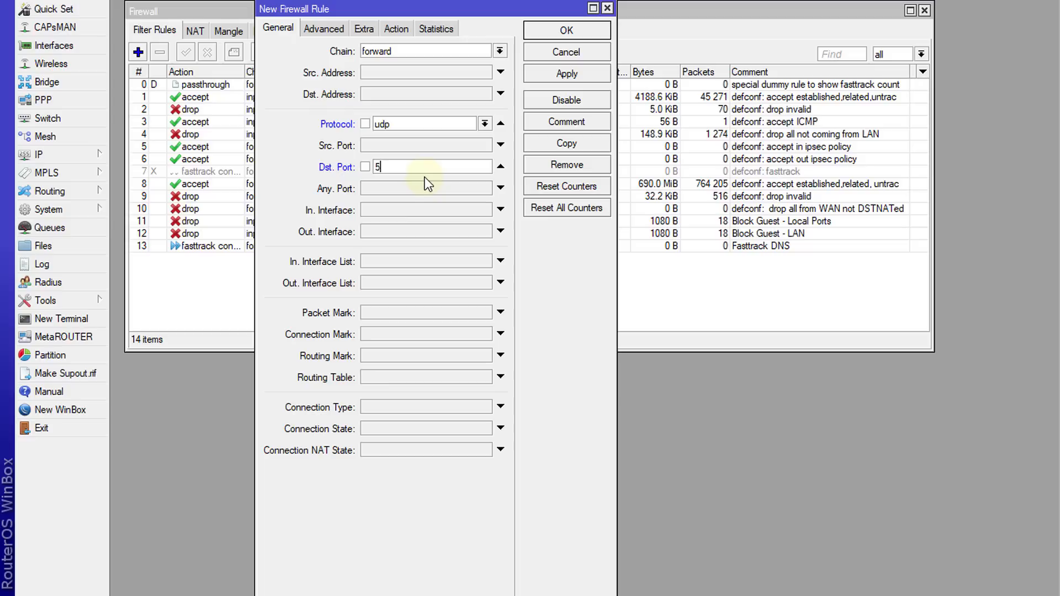
pyautogui.write('3')
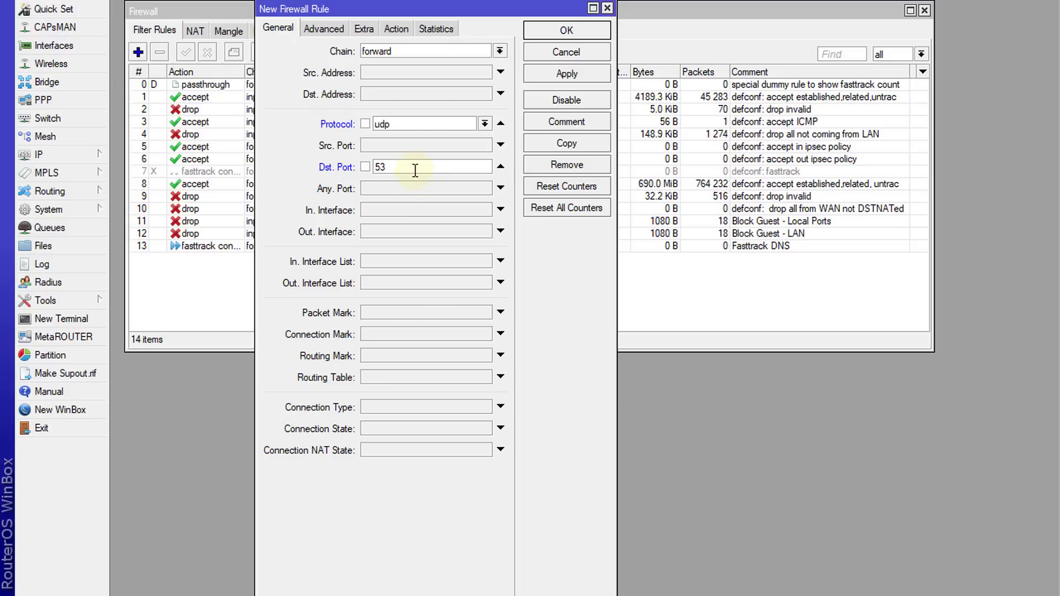
# Set its action to fasttrack connection and comment it 'Fastrack DNS UDP'
pyautogui.click(395, 29)
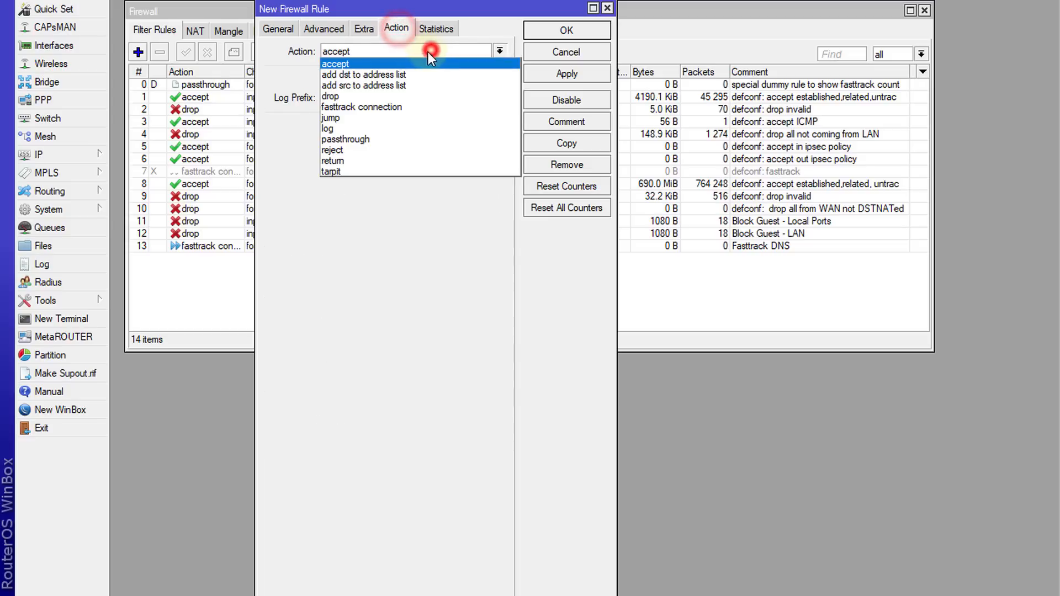
pyautogui.click(361, 106)
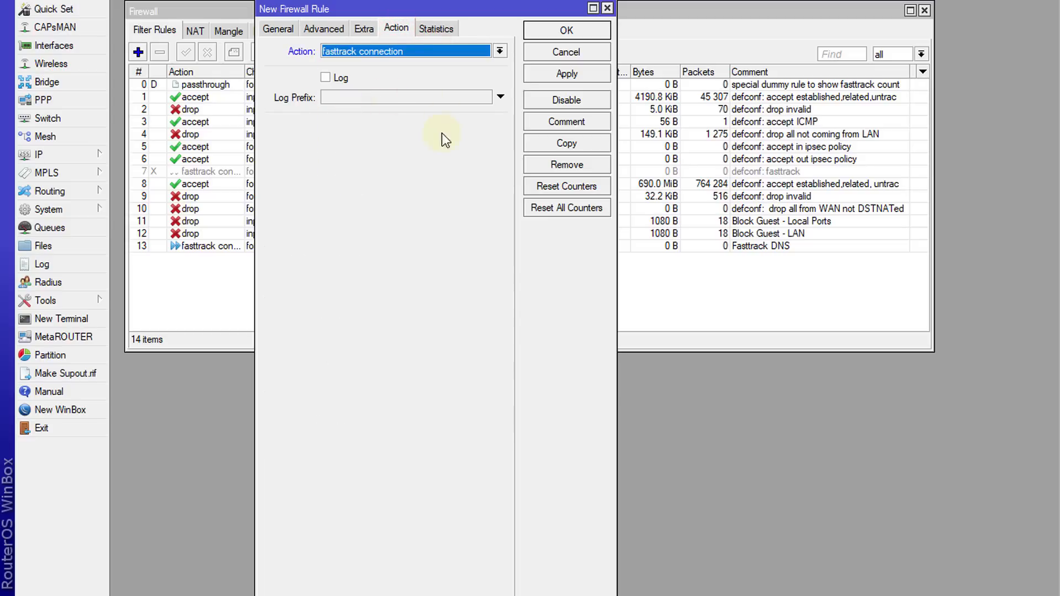
pyautogui.click(567, 121)
pyautogui.write('Fasttrack DNS')
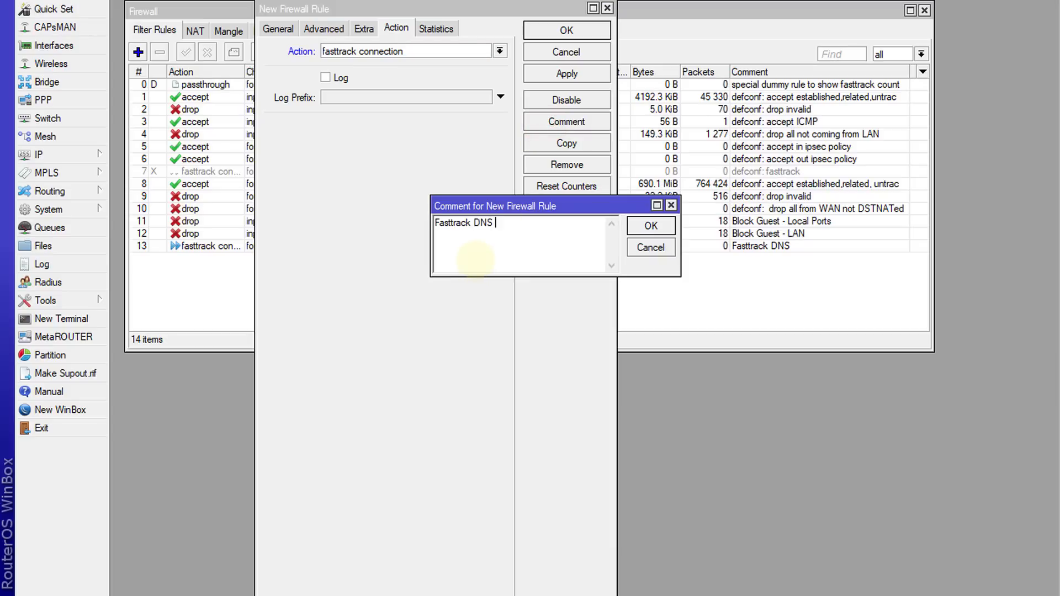
pyautogui.write('U')
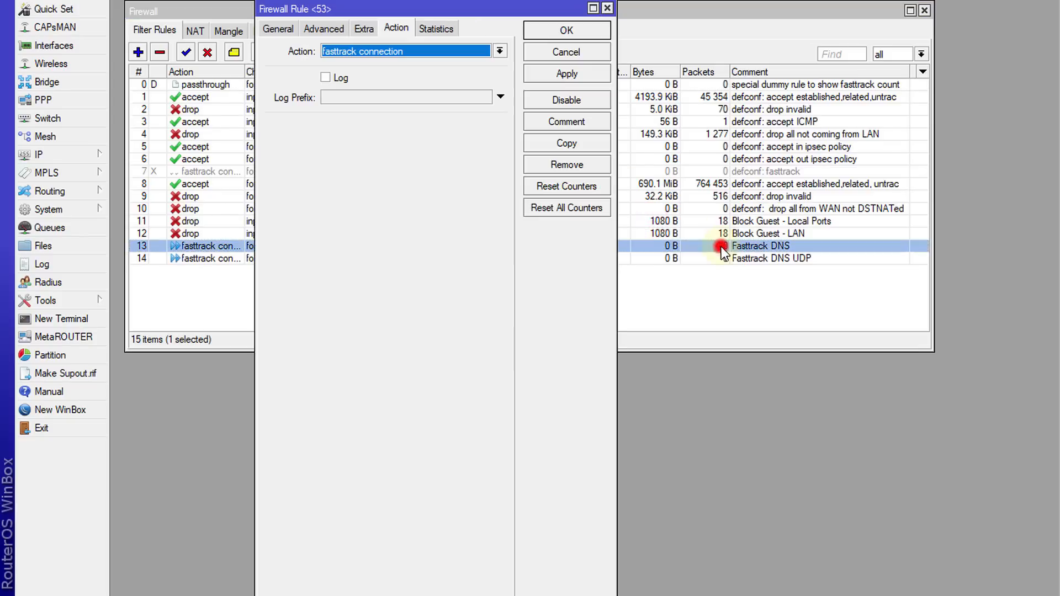
# Change the first DNS rule's comment to 'Fastrack DNS TCP' and save the rule
pyautogui.click(566, 121)
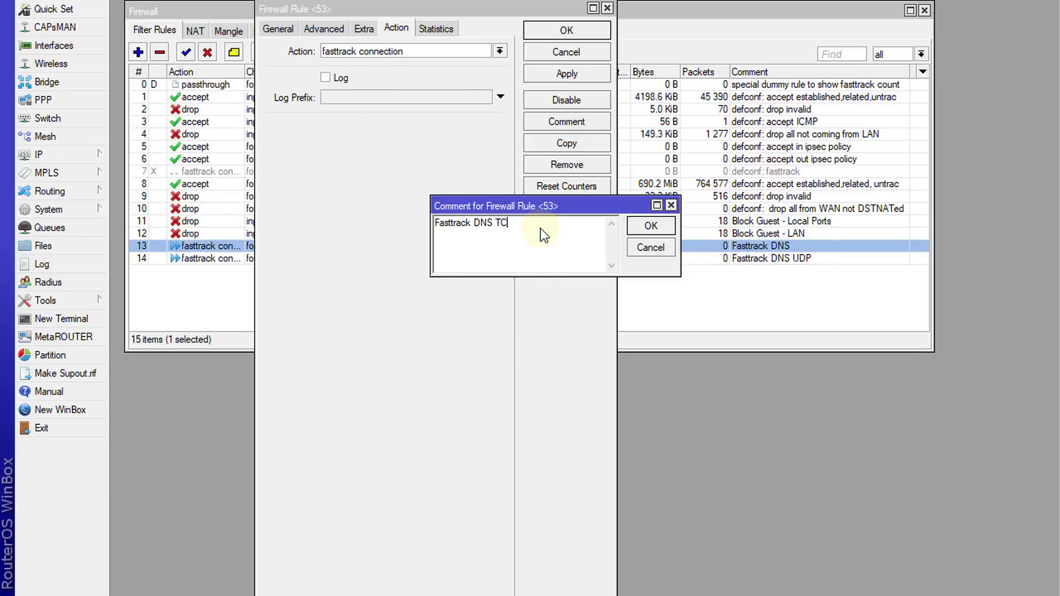
pyautogui.click(649, 225)
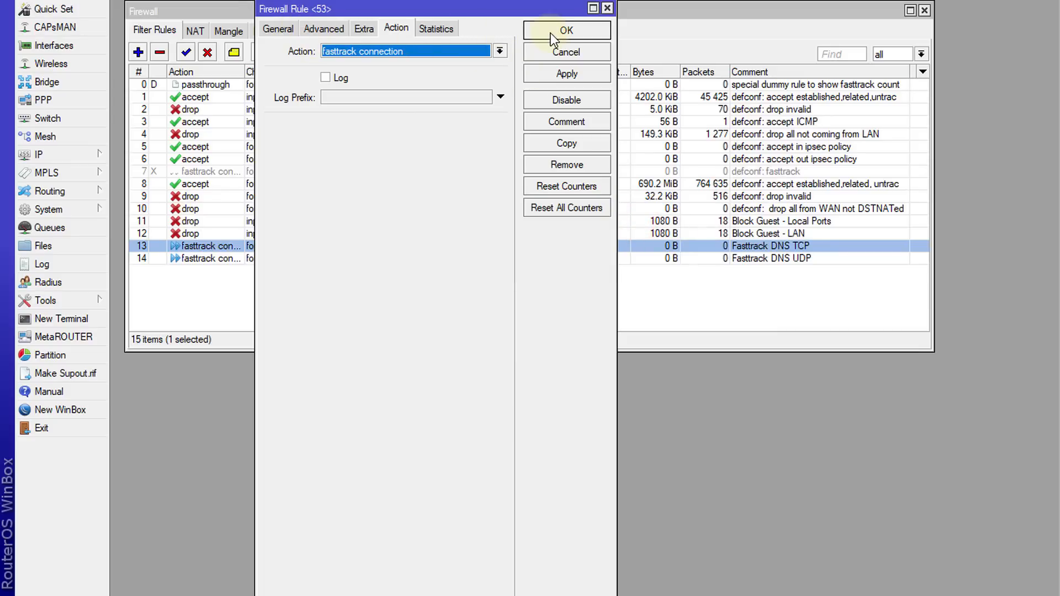
pyautogui.click(565, 31)
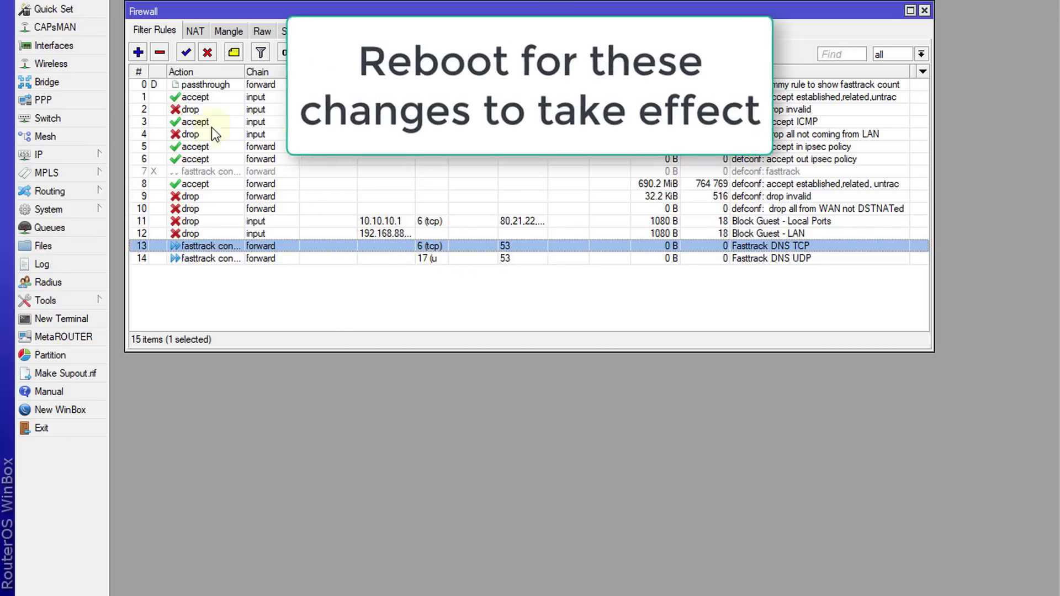
# Open Queues to view the Total, Guest dw and Guest up queue tree
pyautogui.click(49, 228)
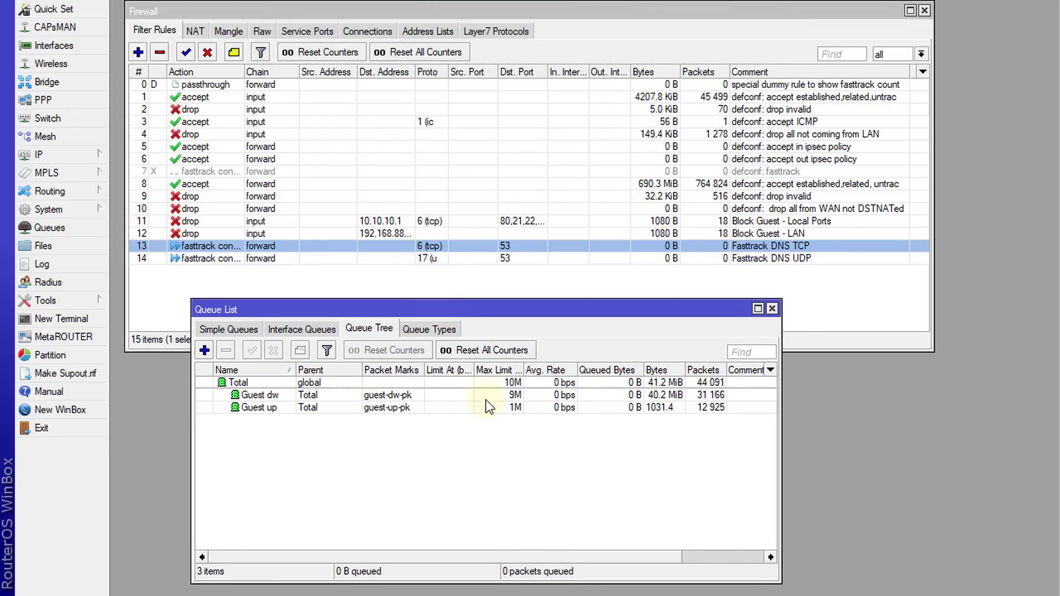
pyautogui.moveTo(696, 391)
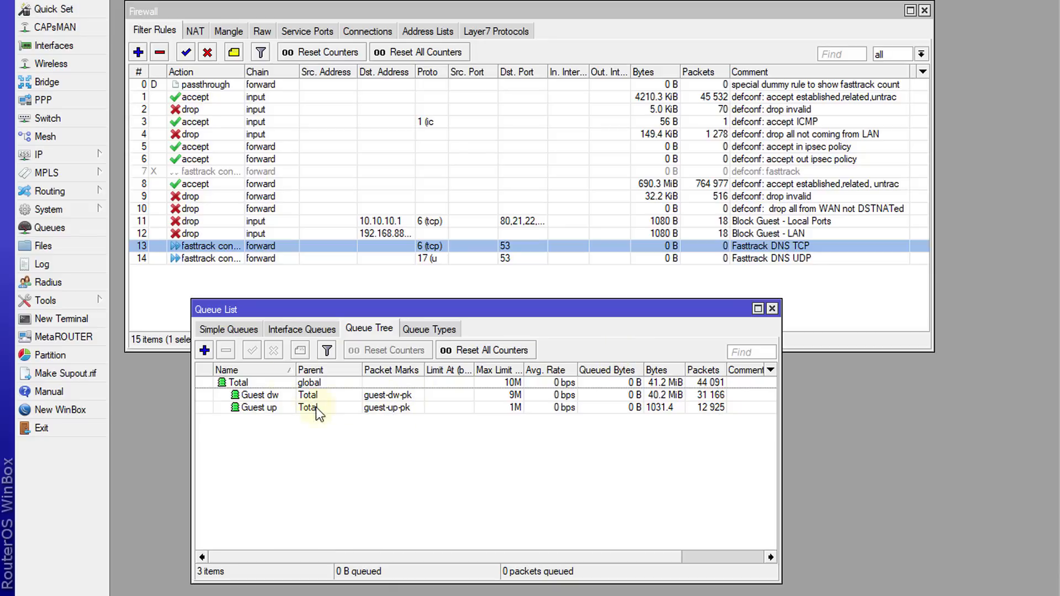
pyautogui.moveTo(341, 406)
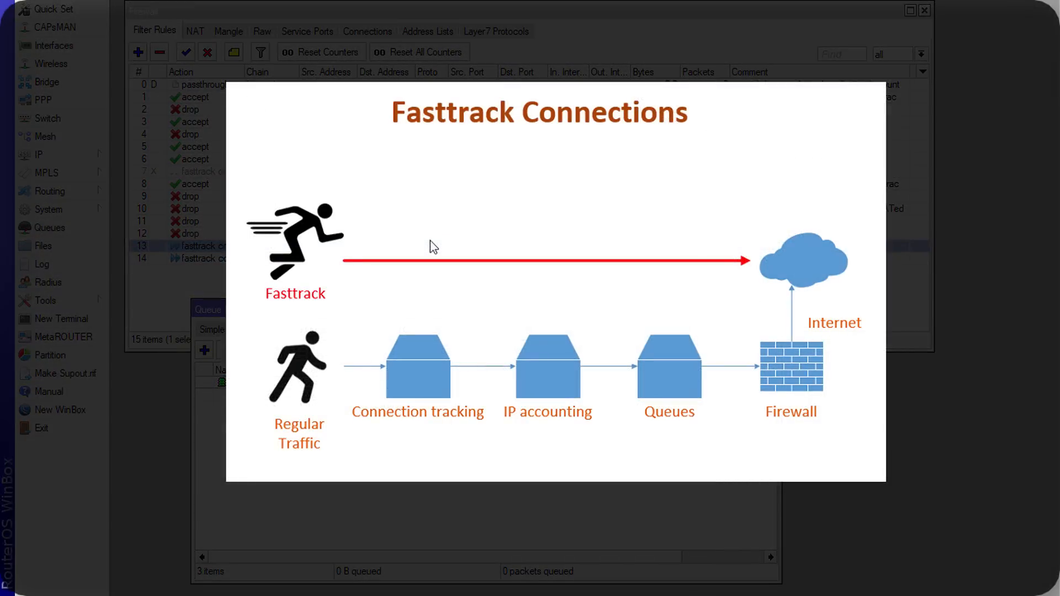
pyautogui.moveTo(379, 495)
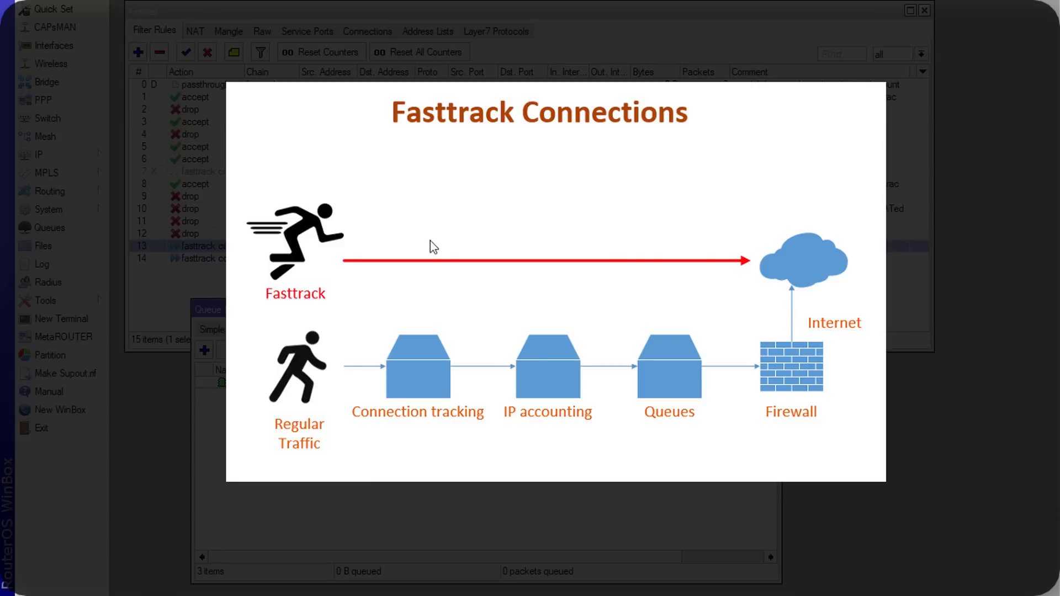
pyautogui.moveTo(635, 54)
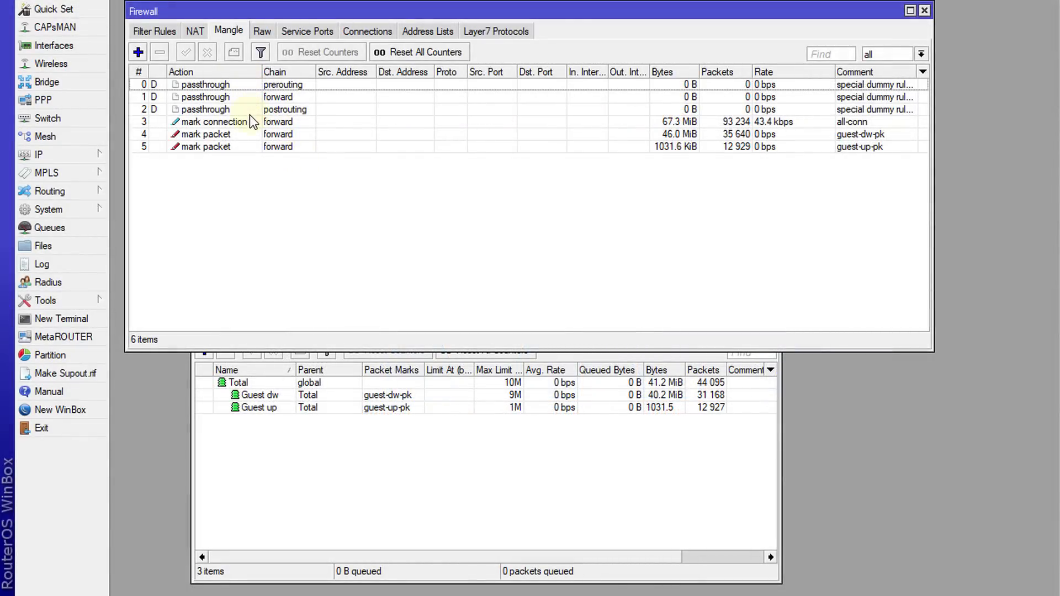
pyautogui.moveTo(307, 114)
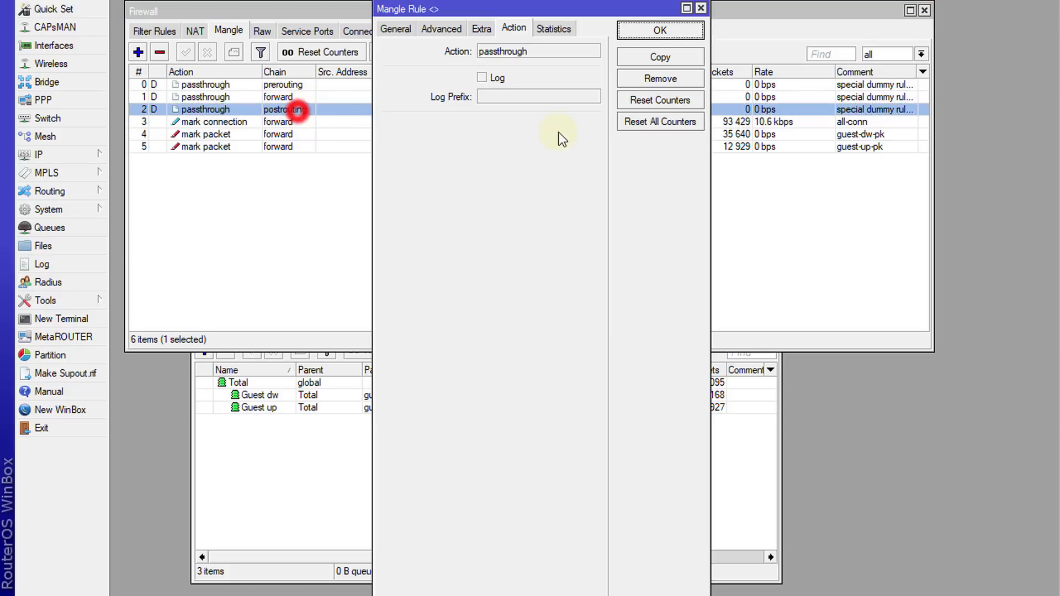
# Inspect the postrouting passthrough mangle rule, close it, and return to Filter Rules
pyautogui.click(395, 28)
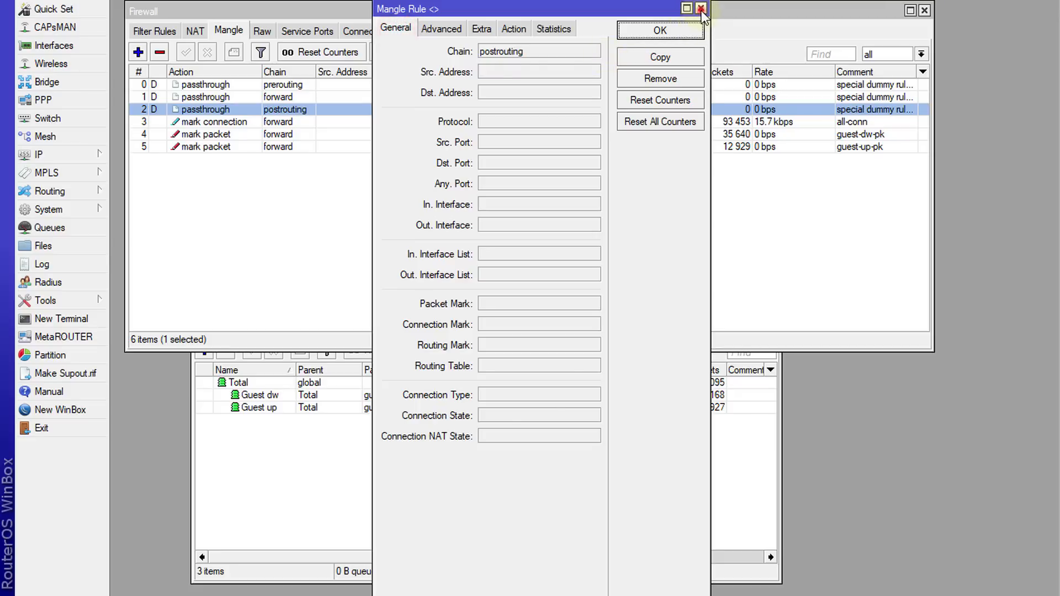
pyautogui.click(702, 10)
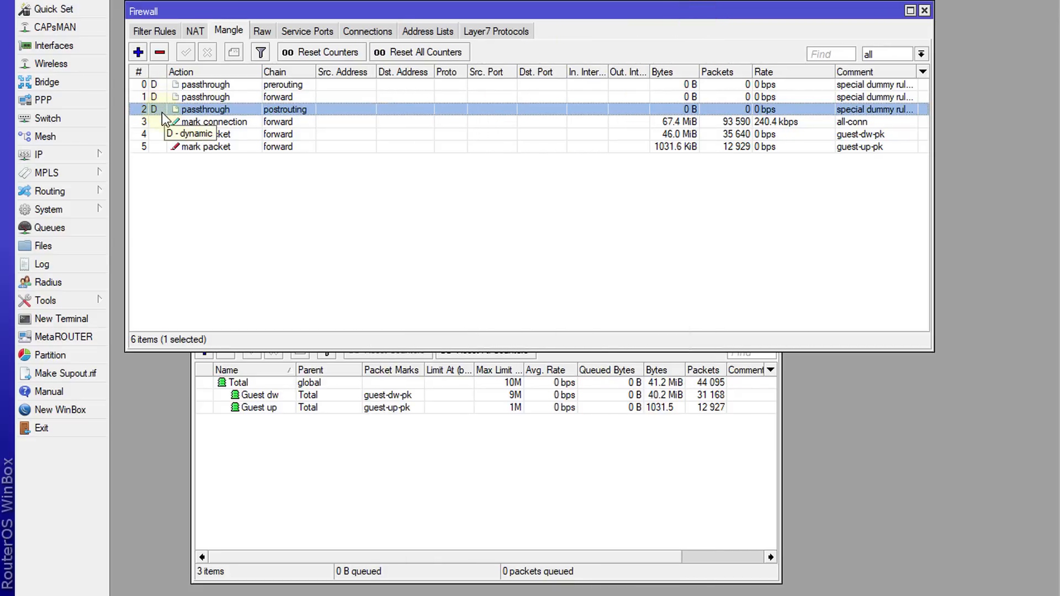
pyautogui.click(153, 30)
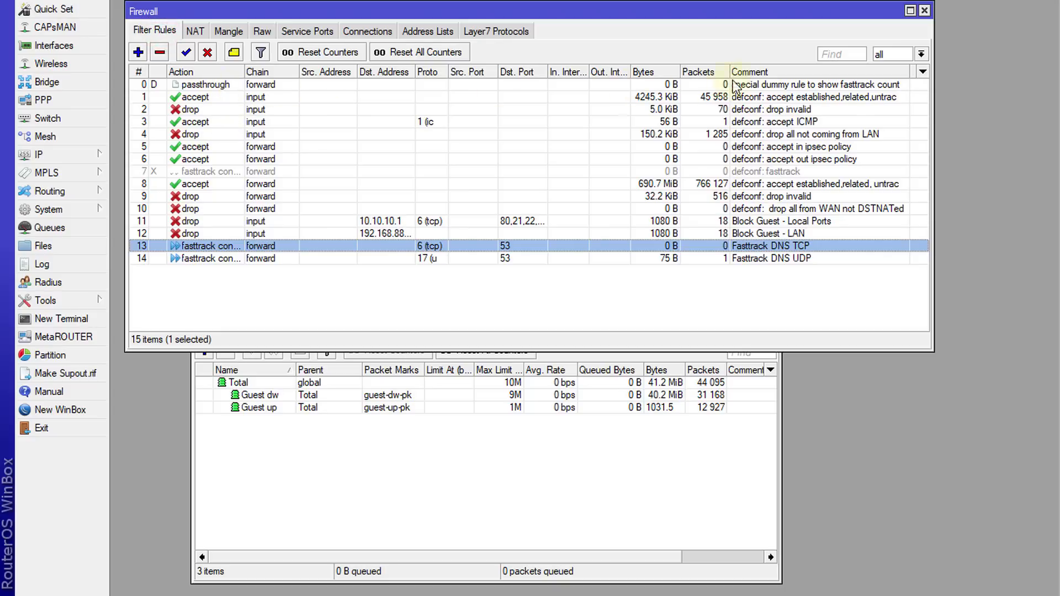
pyautogui.click(203, 84)
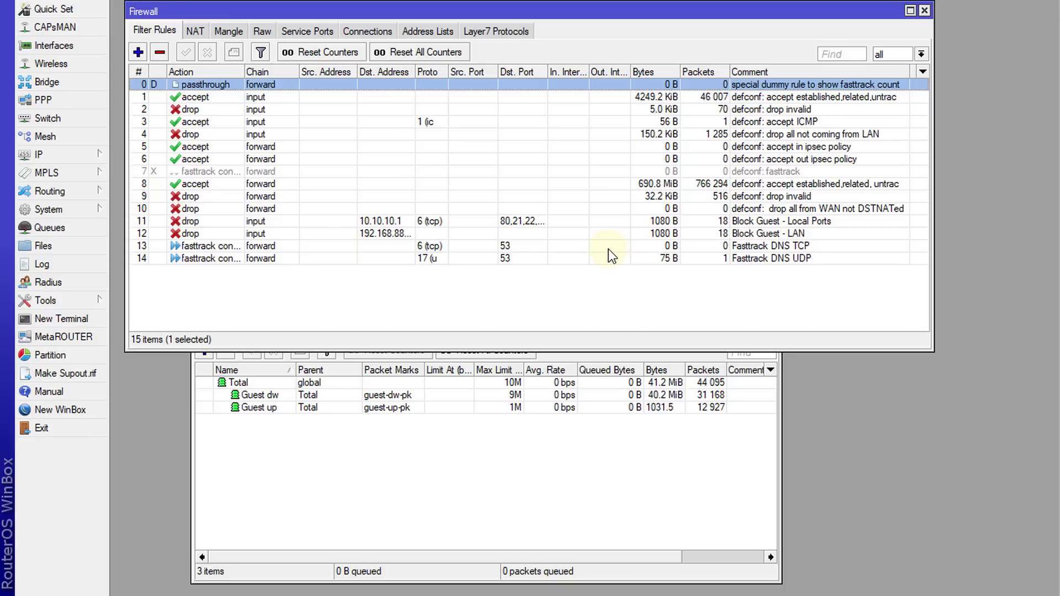
pyautogui.moveTo(570, 268)
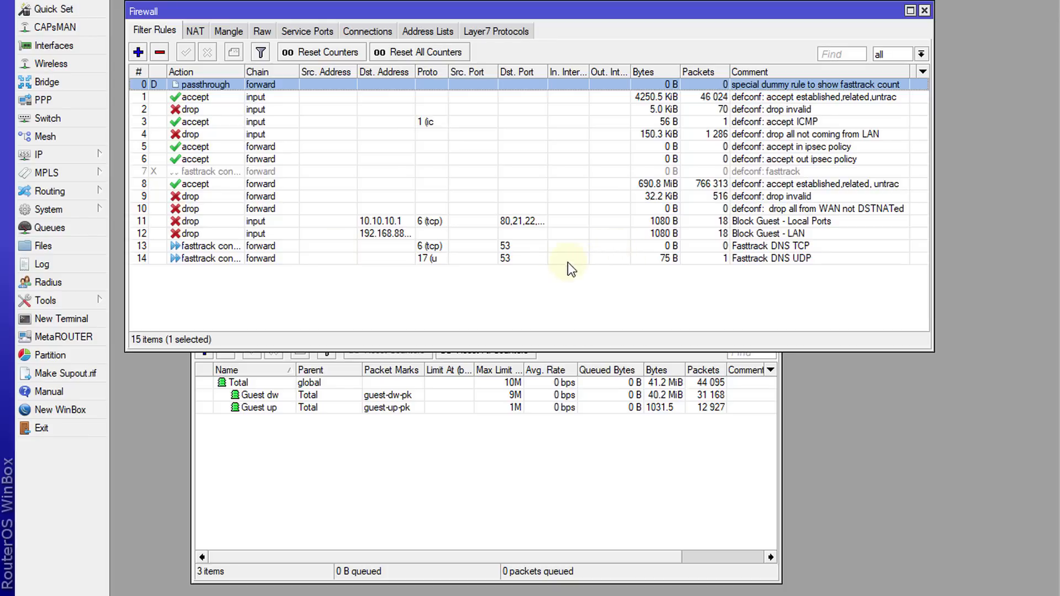
pyautogui.moveTo(269, 264)
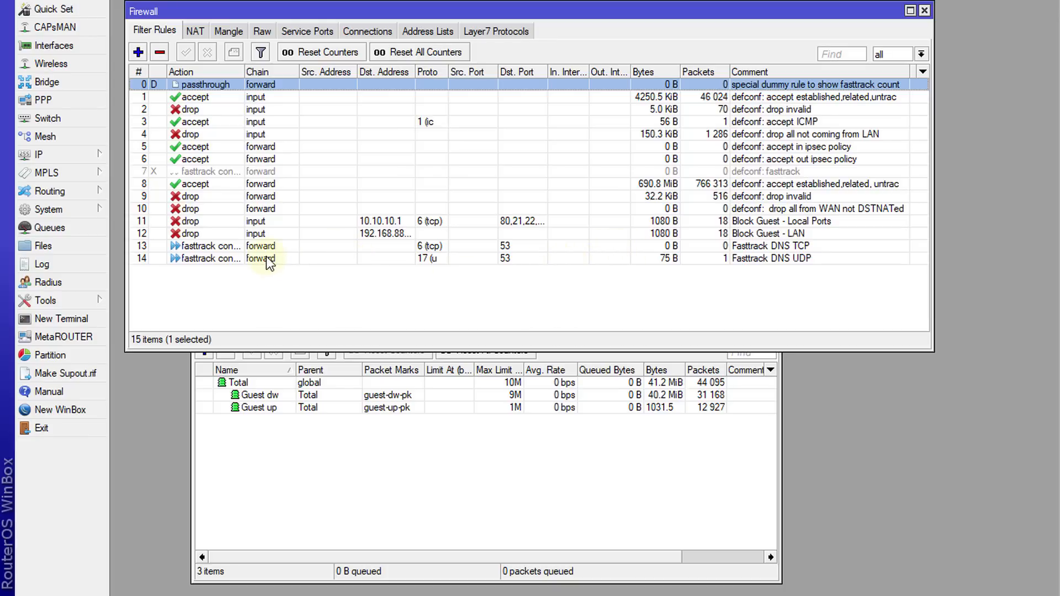